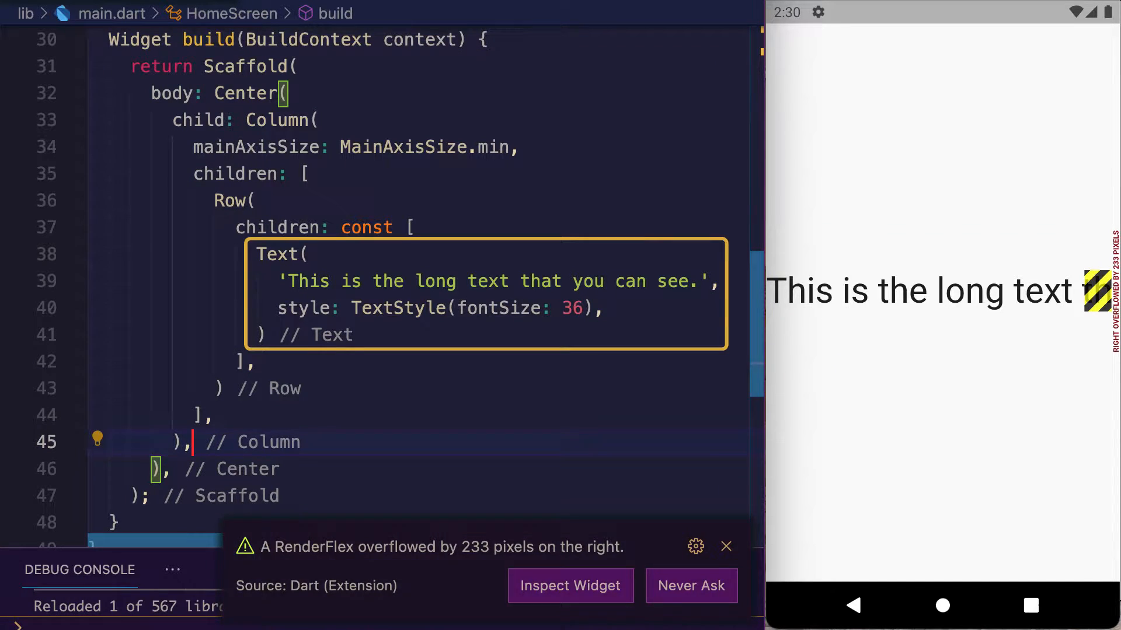
Wrap the long Text inside the Row with Expanded( so it wraps onto two lines.
type("Expanded(")
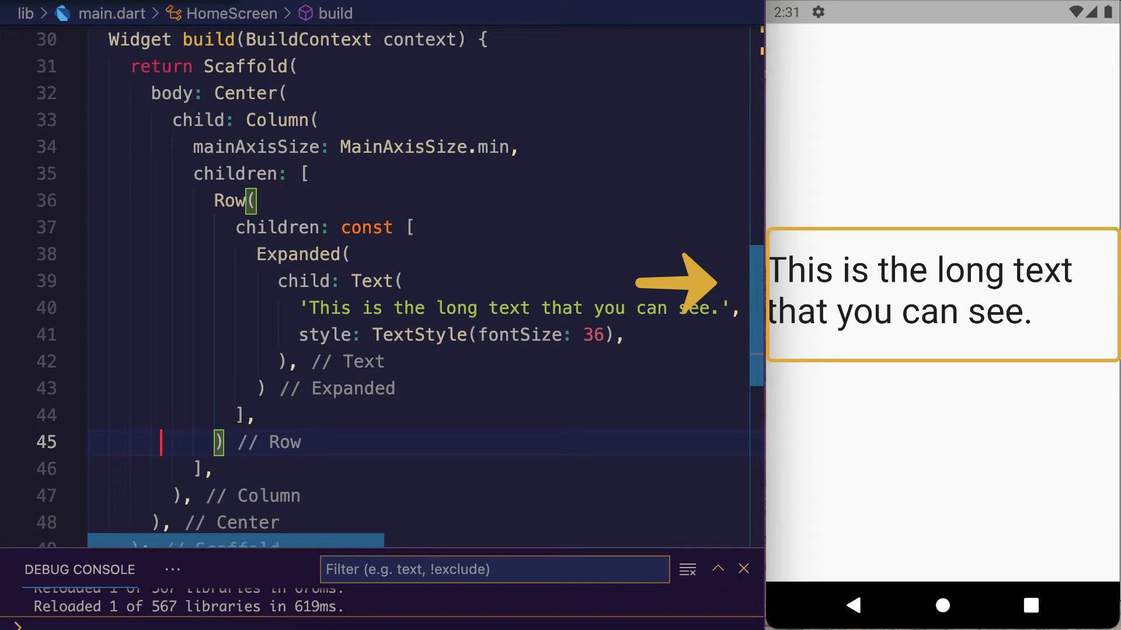
Add maxLines: 1 to the Text and start typing the overflow property.
type("maxLines: 1,")
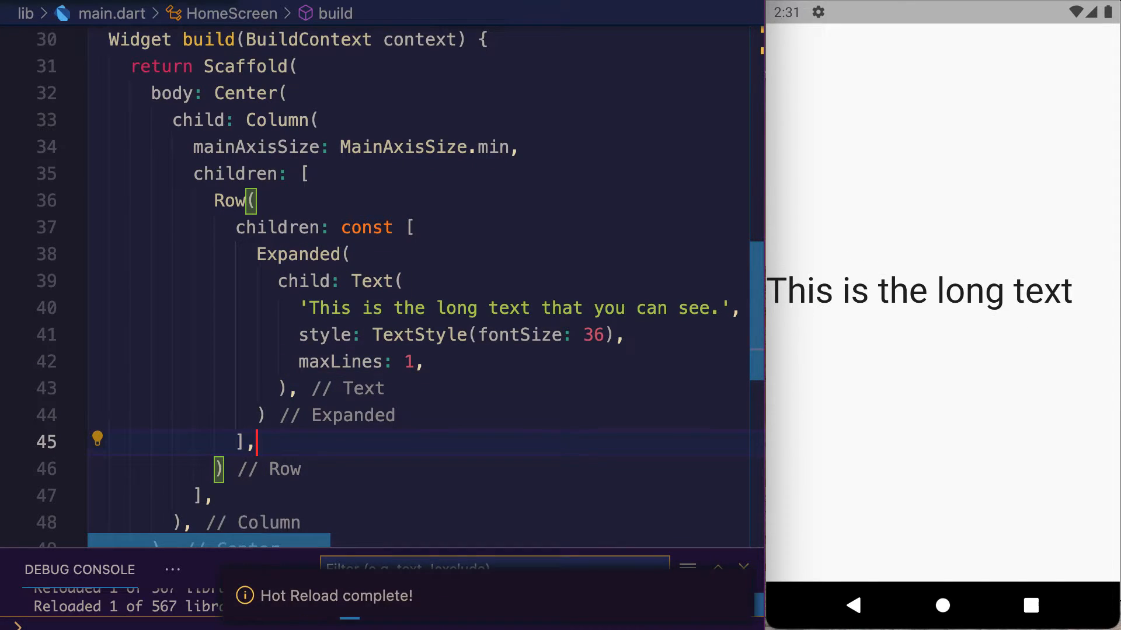
type("ov")
type("scrollDirection: Axis,")
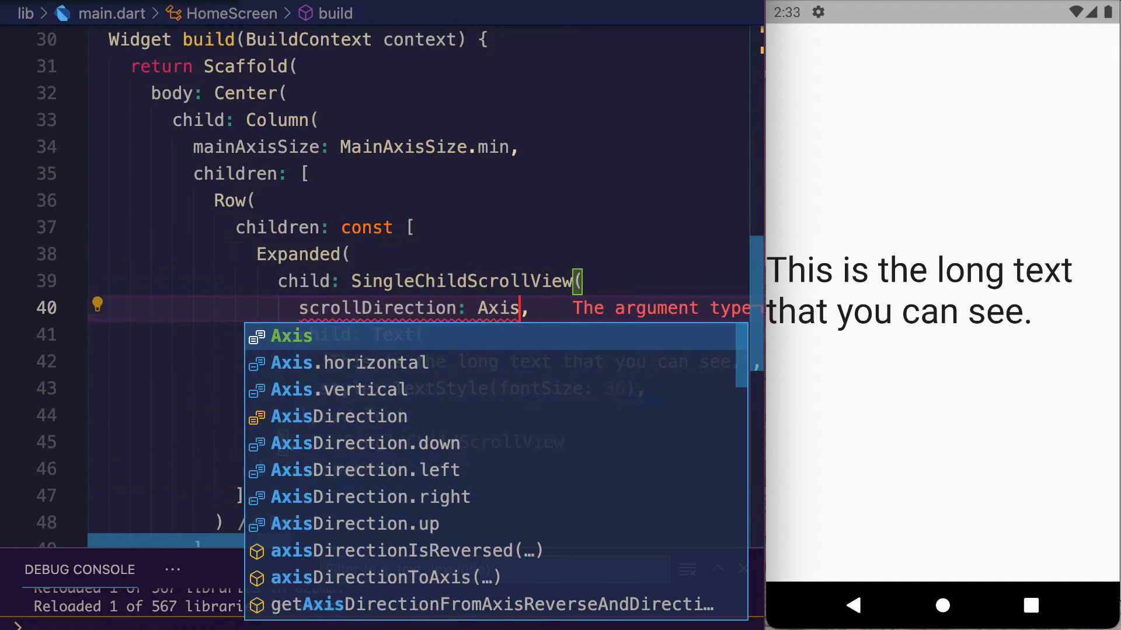
Set scrollDirection to Axis.vertical and wrap the scroll view in a SizedBox with height 50.
left_click(349, 363)
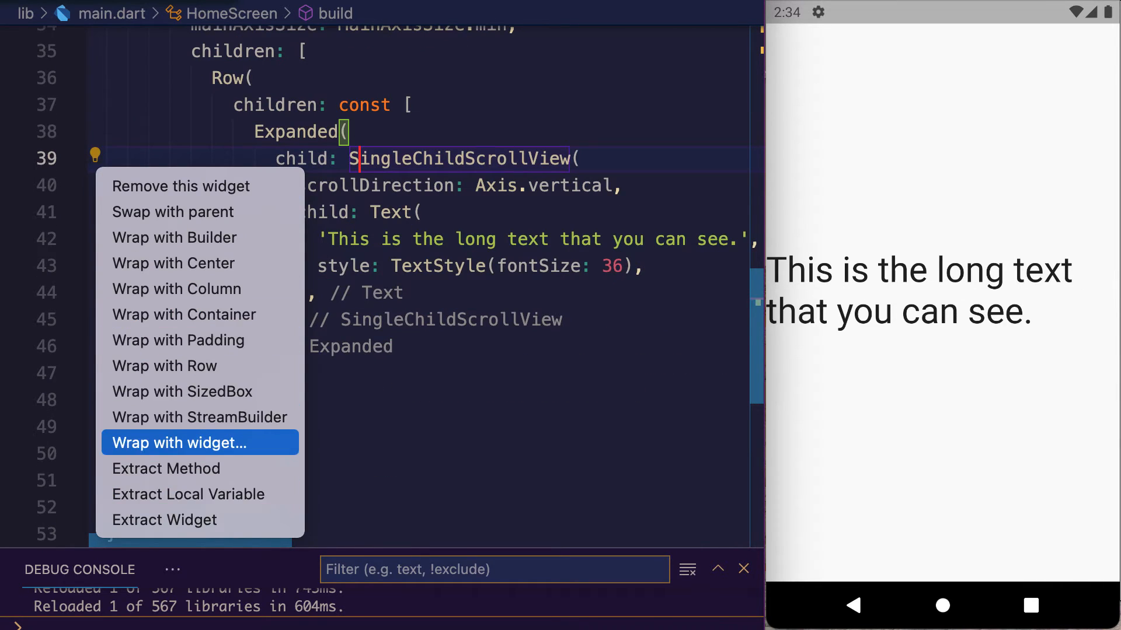
left_click(179, 442)
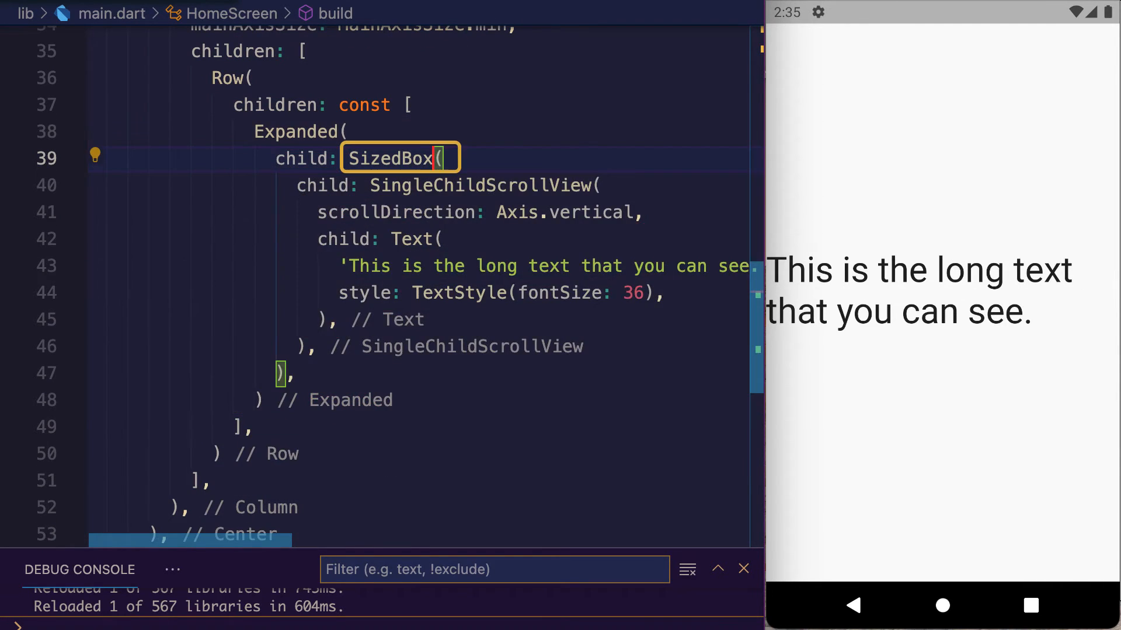
type("height: 50,")
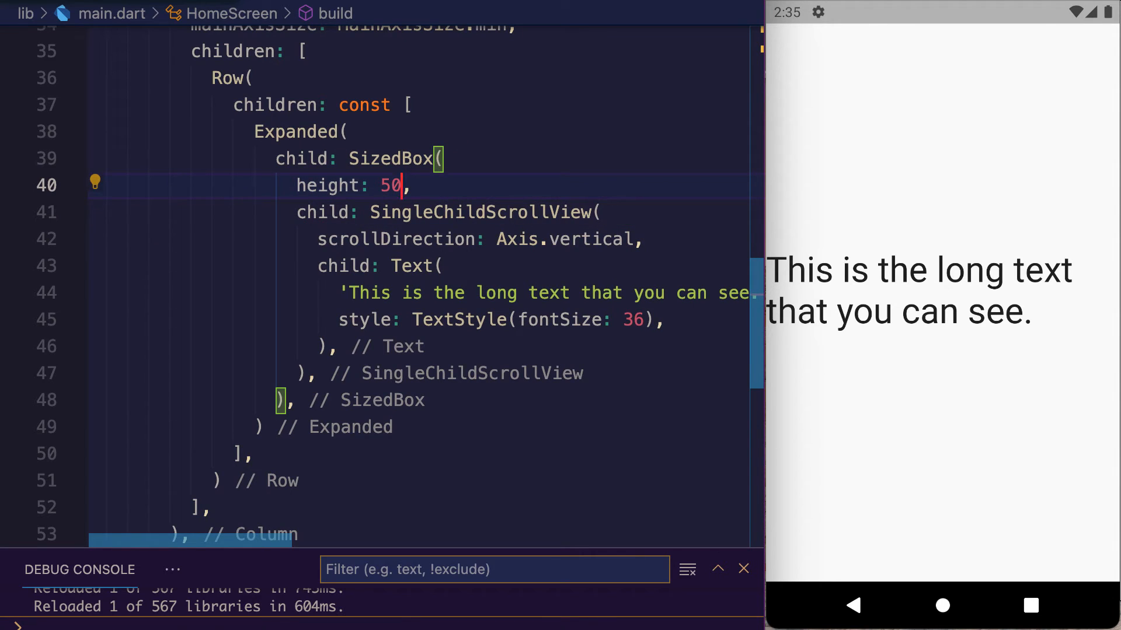